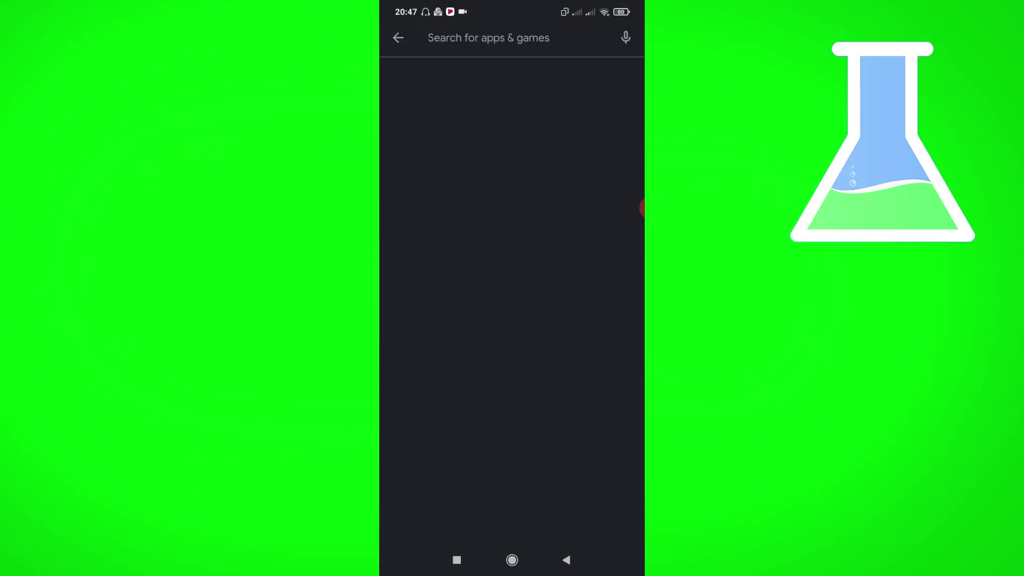
Step: Search the Play Store for 'swiftkey', then open Instagram's story camera
{"action": "type", "text": "swiftkey"}
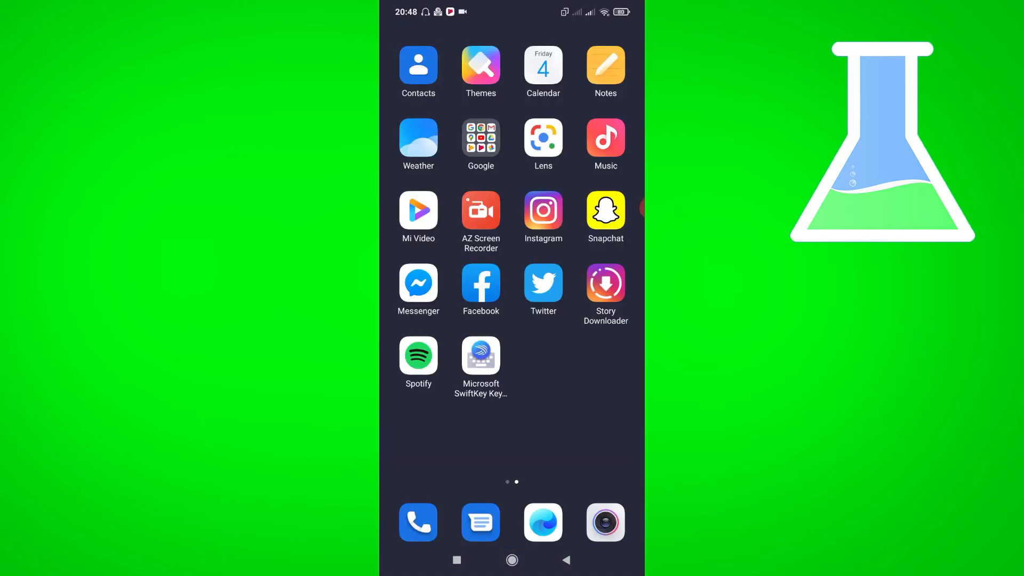
{"action": "left_click", "coordinate": [543, 211]}
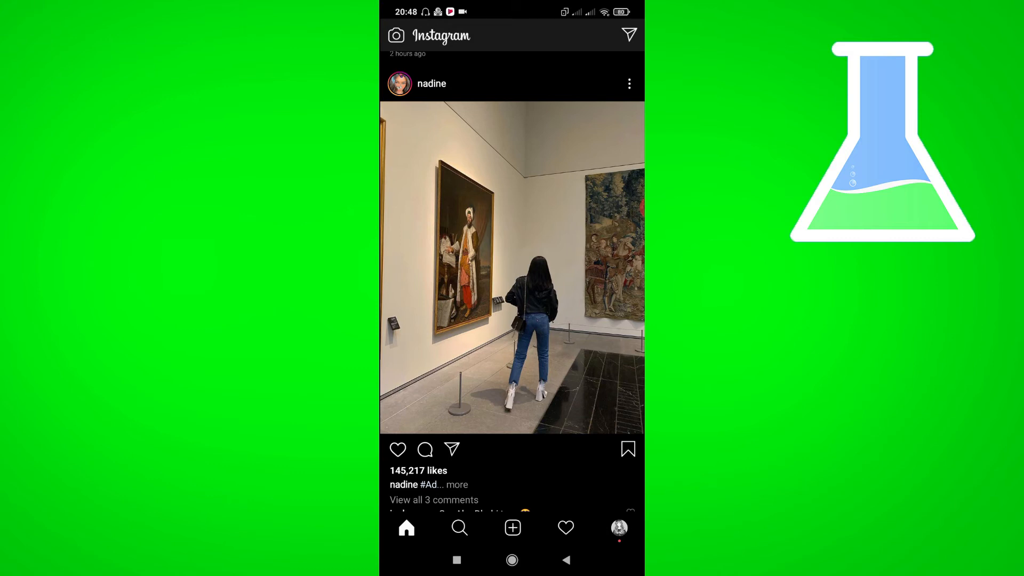
{"action": "left_click", "coordinate": [396, 35]}
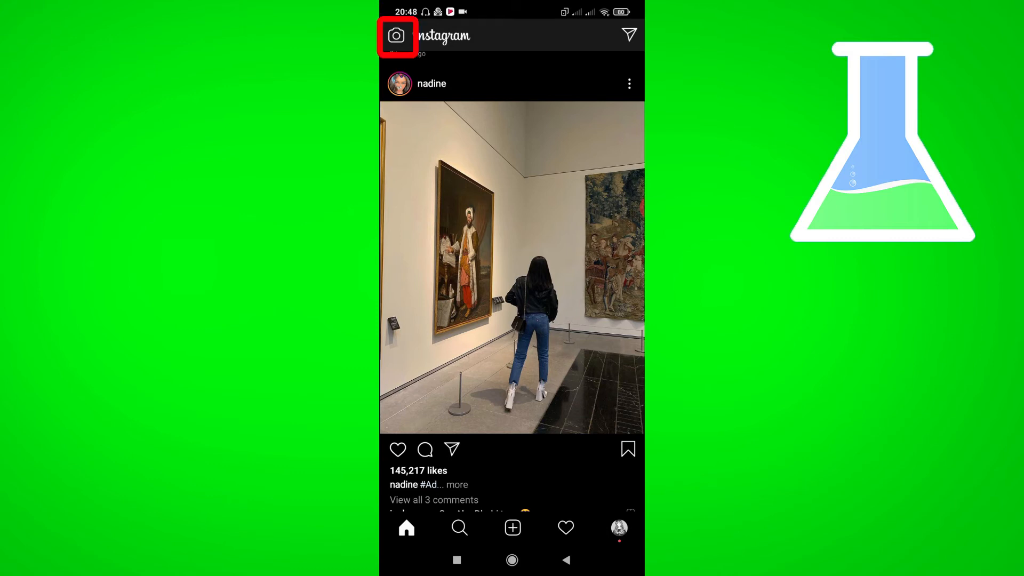
{"action": "left_click", "coordinate": [396, 36]}
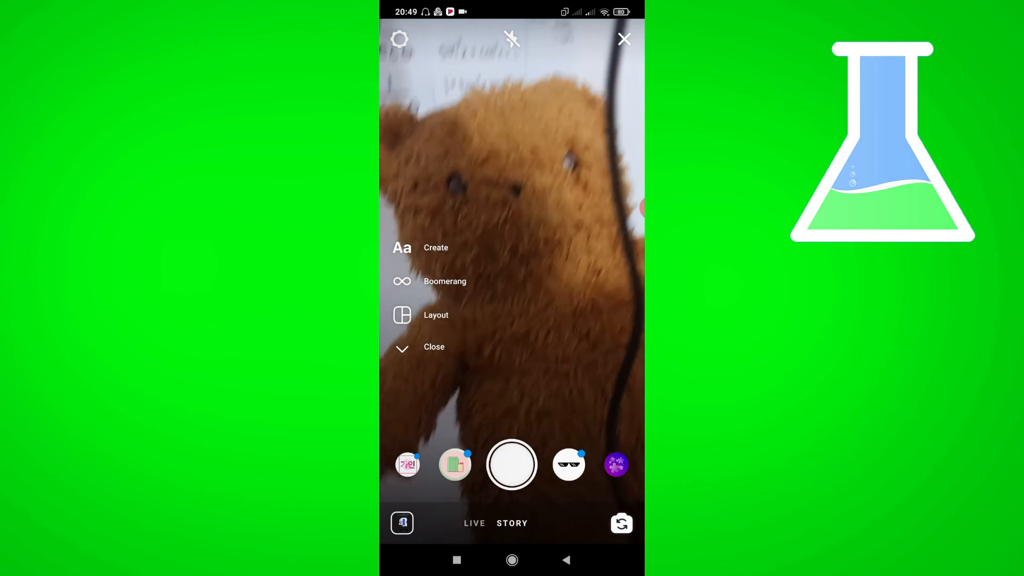
Step: Snap the teddy bear story photo and show SwiftKey's saved clipboard images in the text tool
{"action": "left_click", "coordinate": [511, 465]}
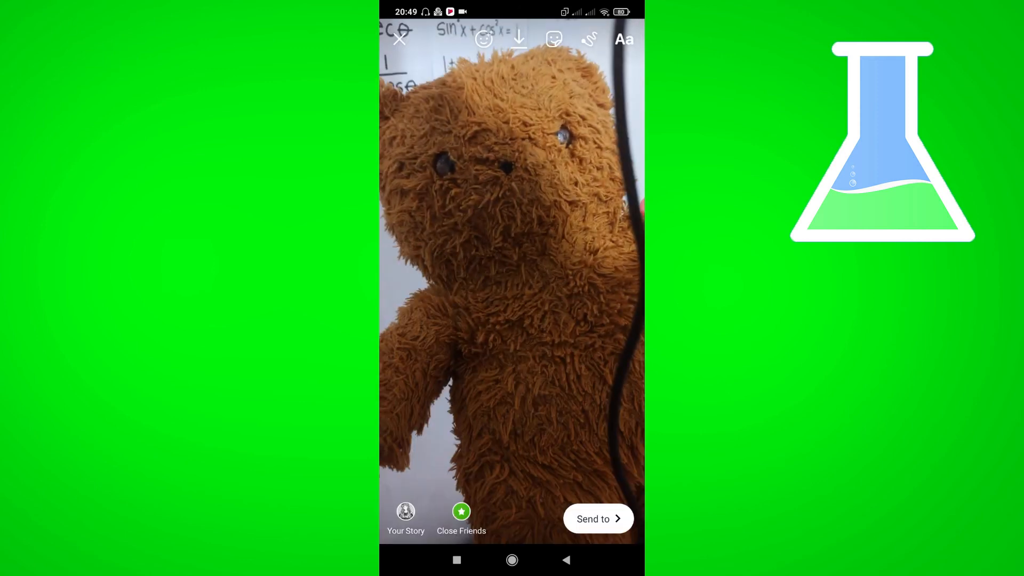
{"action": "left_click", "coordinate": [624, 40]}
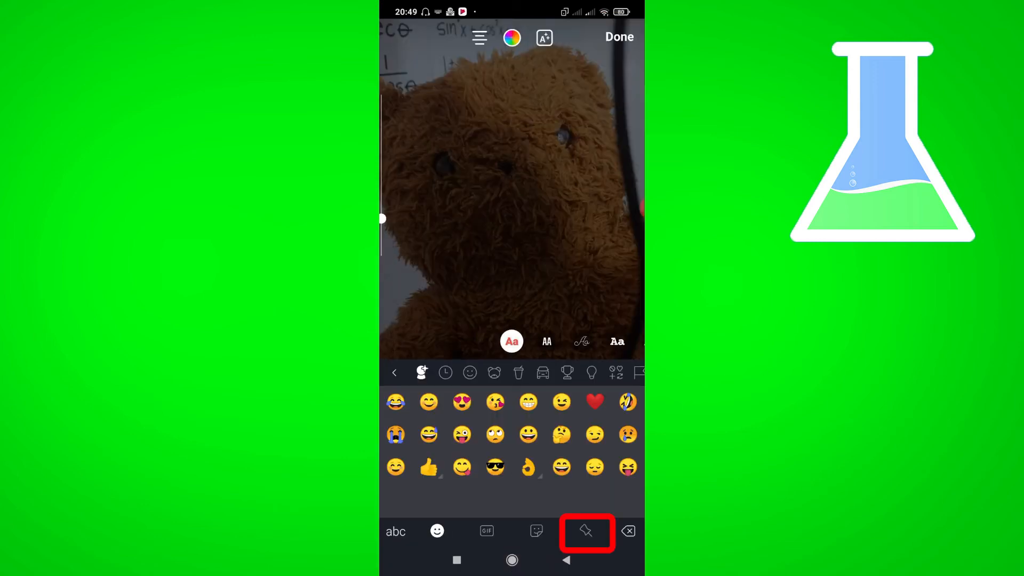
{"action": "left_click", "coordinate": [586, 531]}
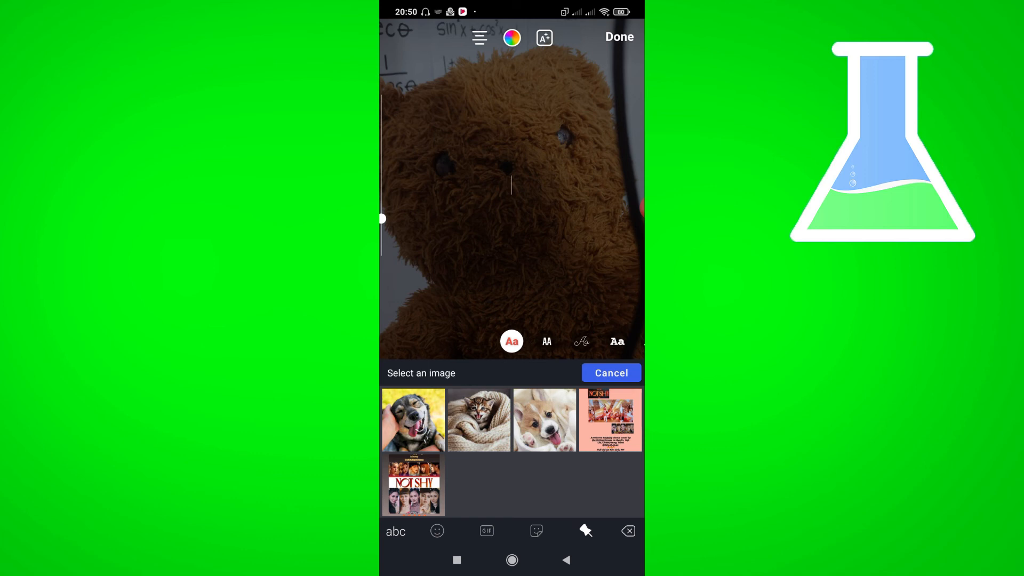
Step: Pick the smiling dog image from SwiftKey's image list and send it onto the story
{"action": "left_click", "coordinate": [413, 420]}
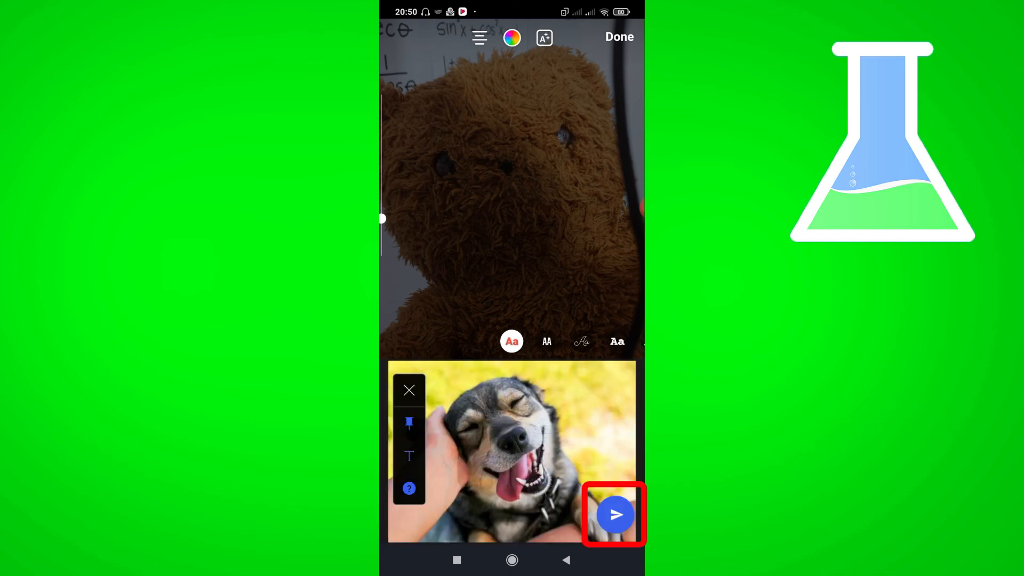
{"action": "left_click", "coordinate": [616, 514]}
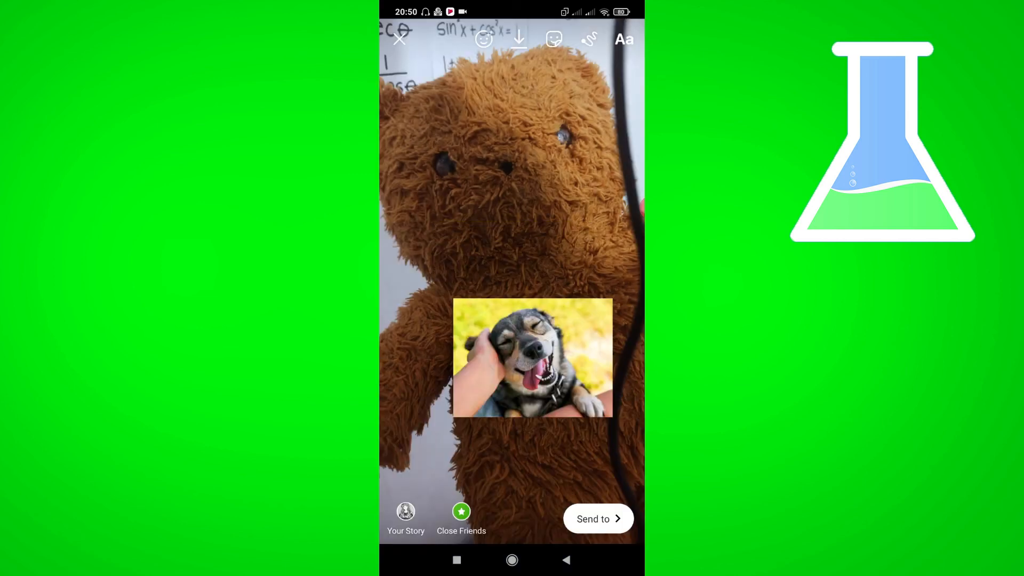